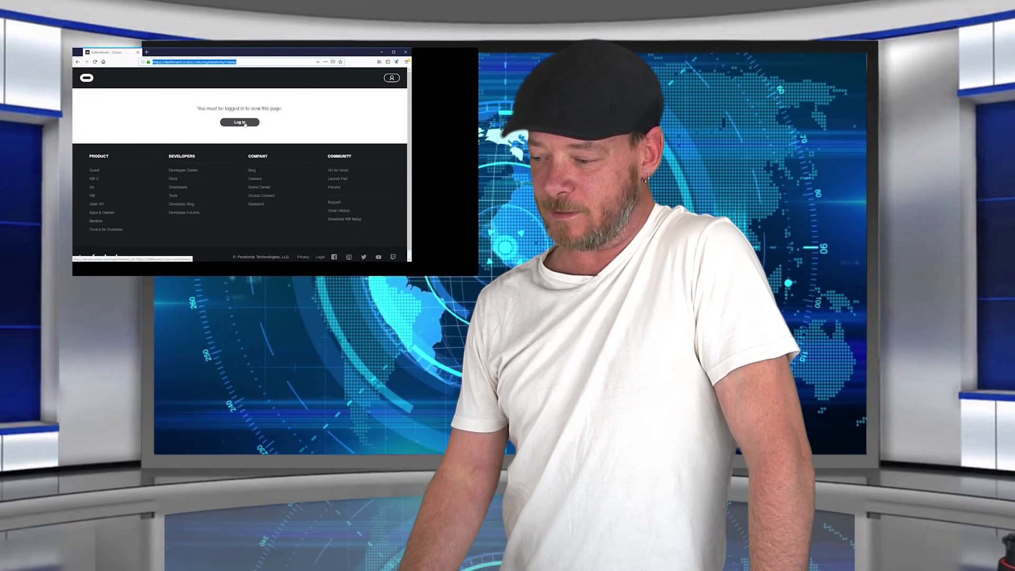
Log in from the 'You must be logged in' notice to reach the Oculus sign-in page.
click(239, 122)
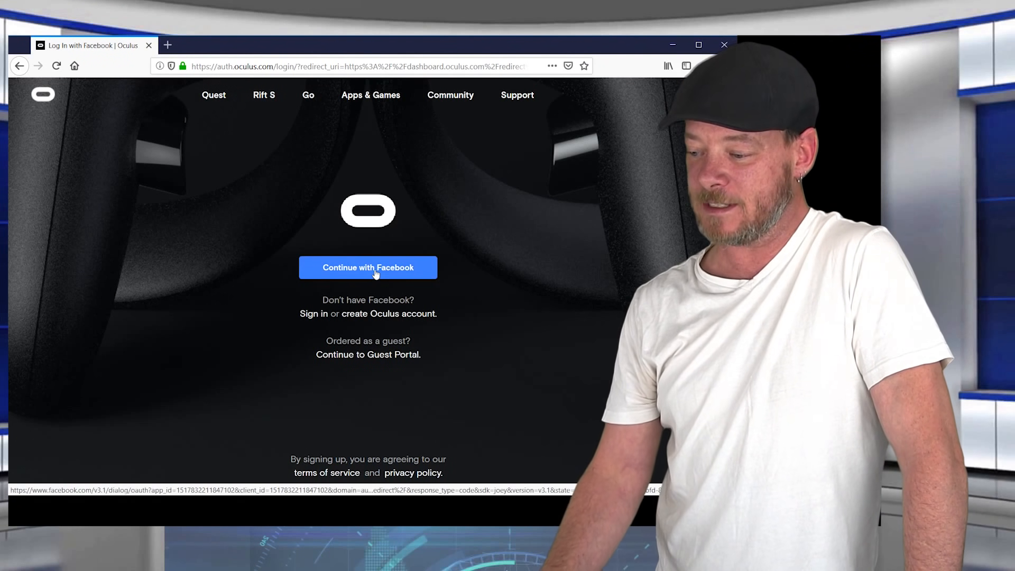
Sign in with Facebook and authorize Oculus to access the account.
click(367, 267)
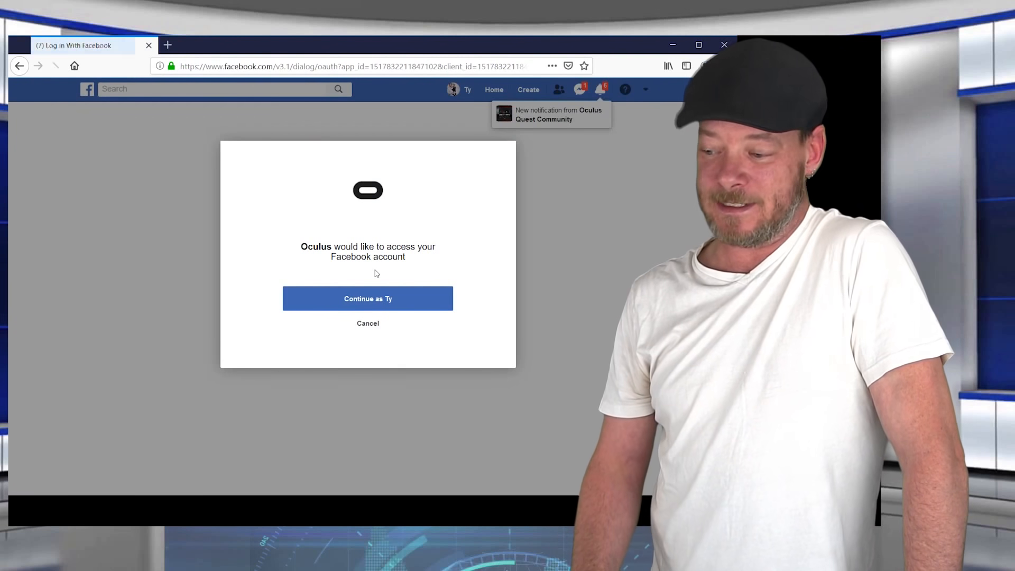
click(367, 298)
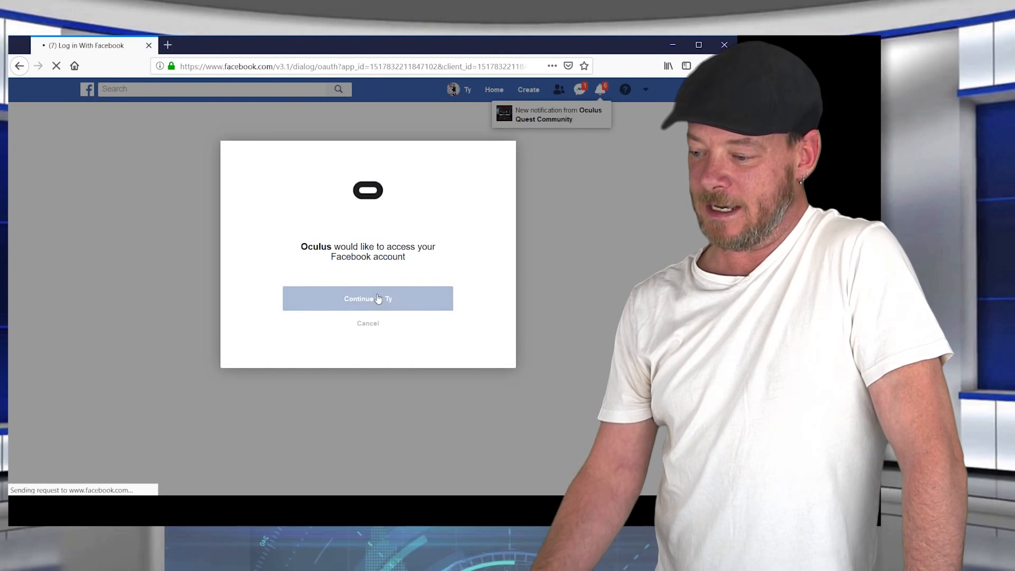
click(367, 298)
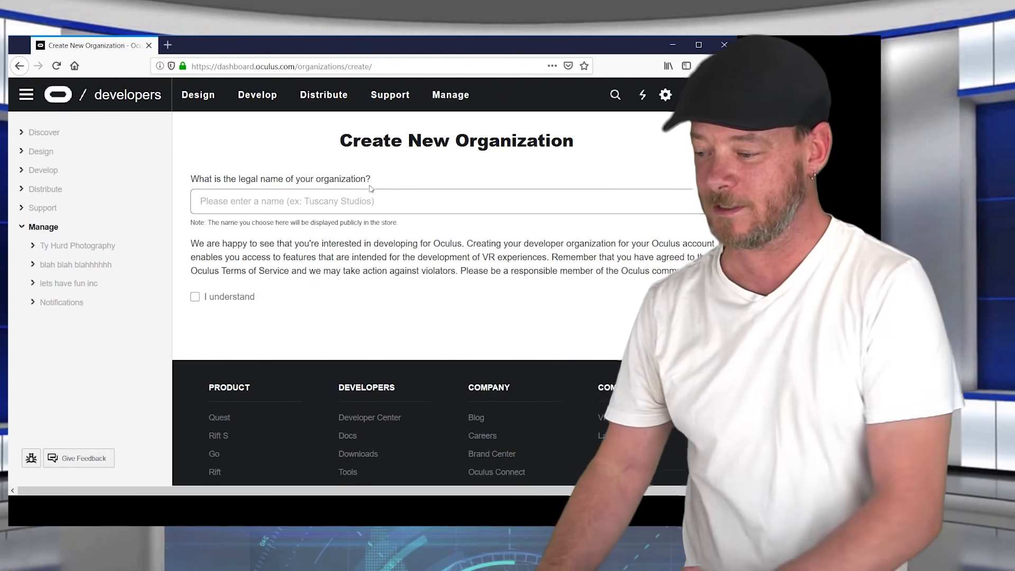
Enter 'dlsjhg;sadhf' as the organization's legal name and tick the 'I understand' checkbox.
text(dlsjhg;sadhfsafjo;h)
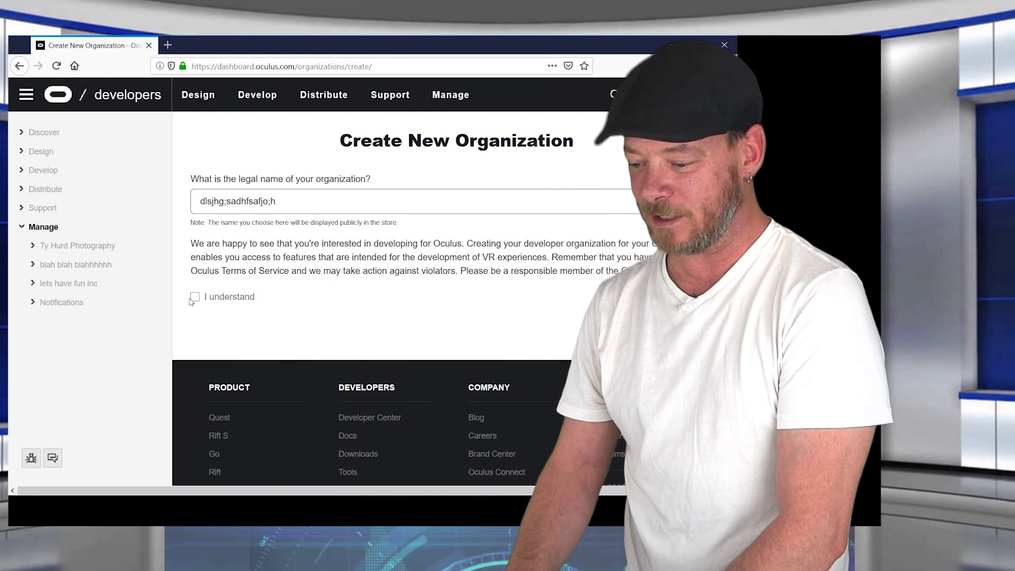
click(195, 296)
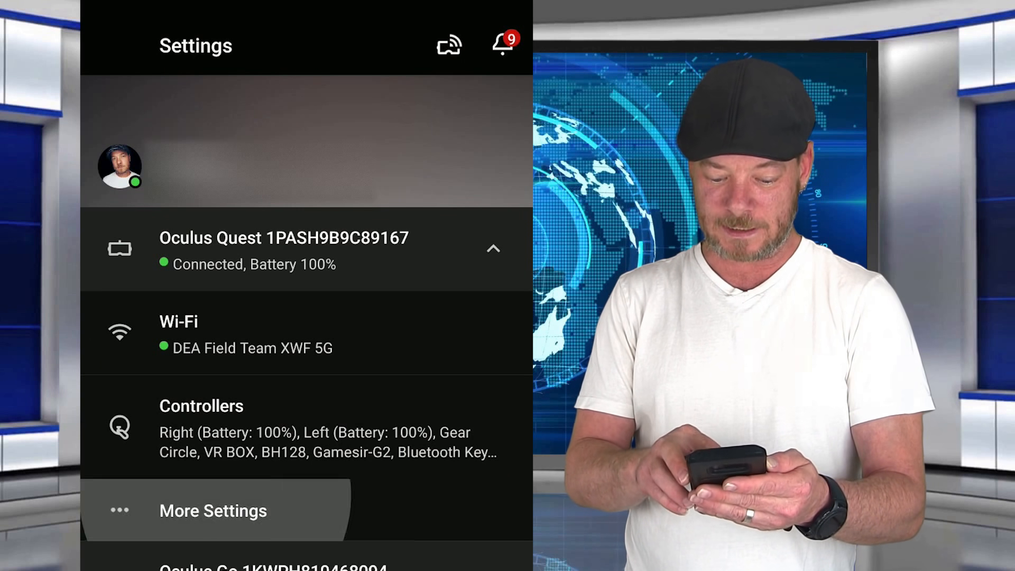
Switch Developer Mode on under the Quest's More Settings and return to More Settings.
click(213, 510)
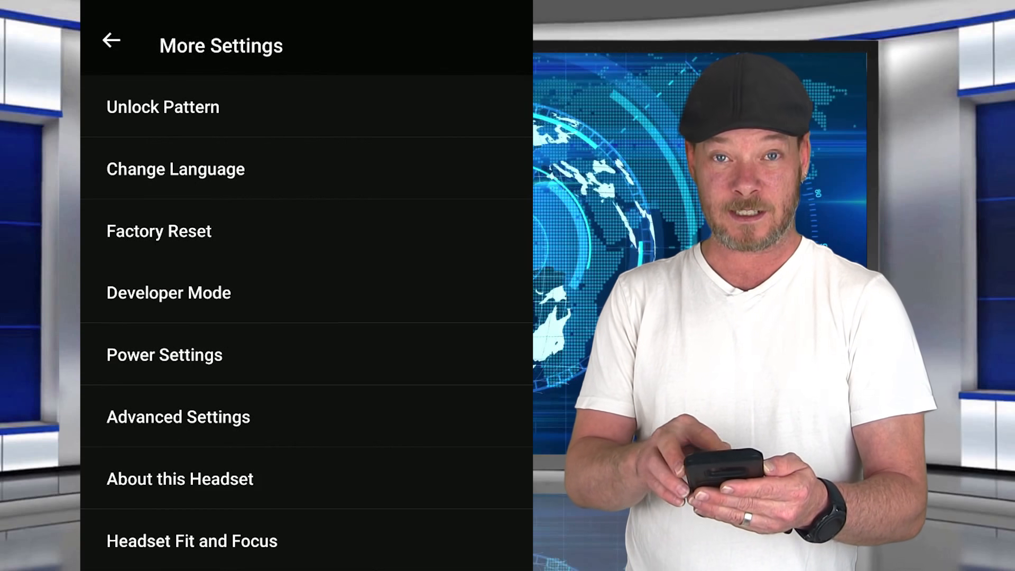
click(168, 292)
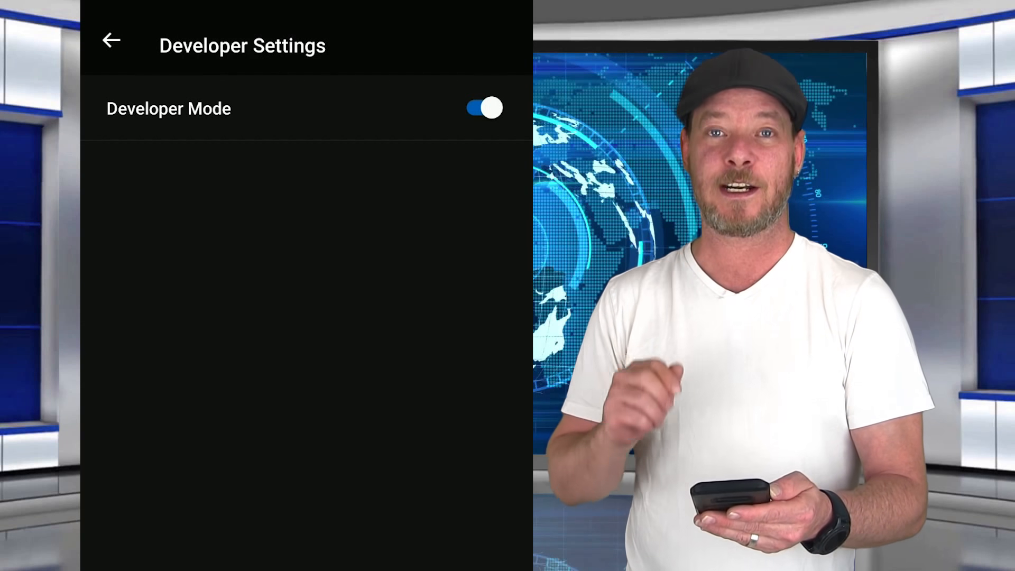
click(112, 40)
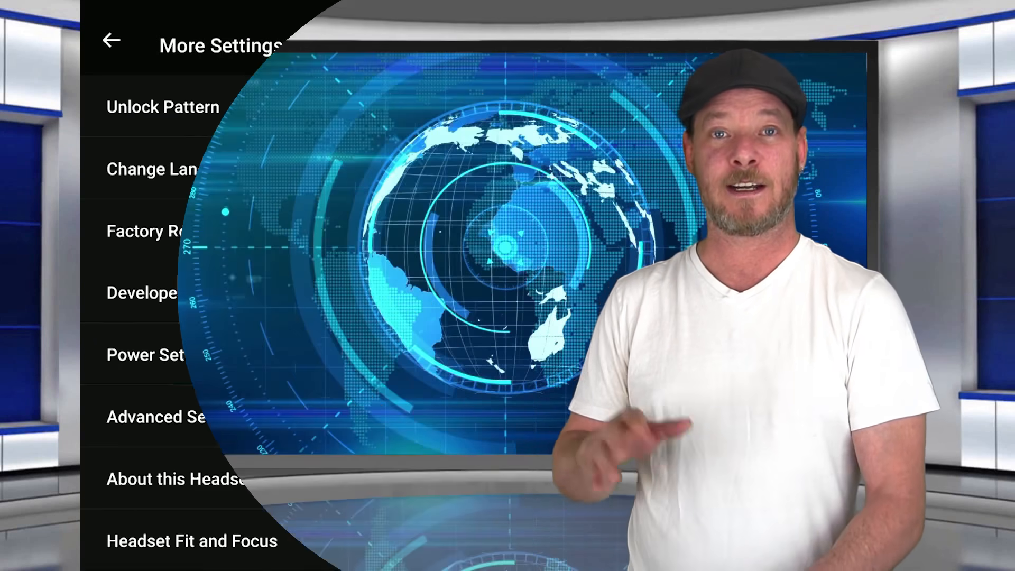